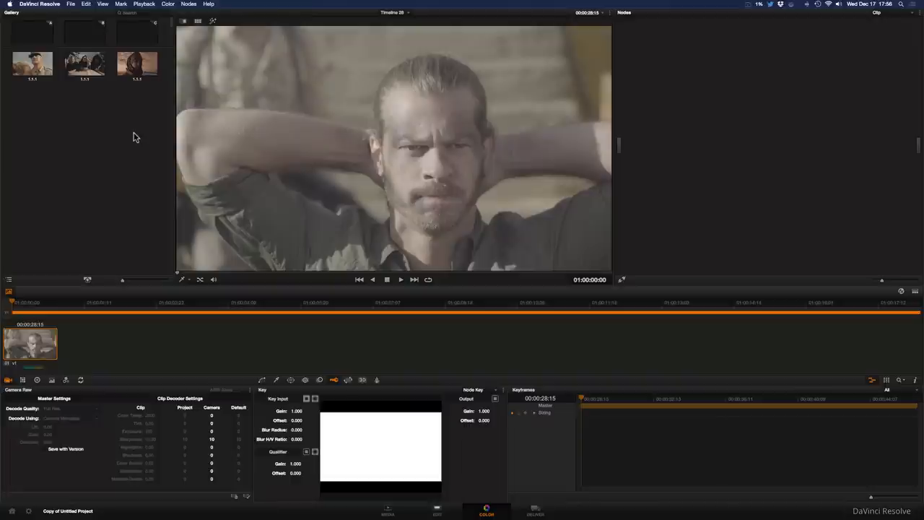
mouse_move(175, 24)
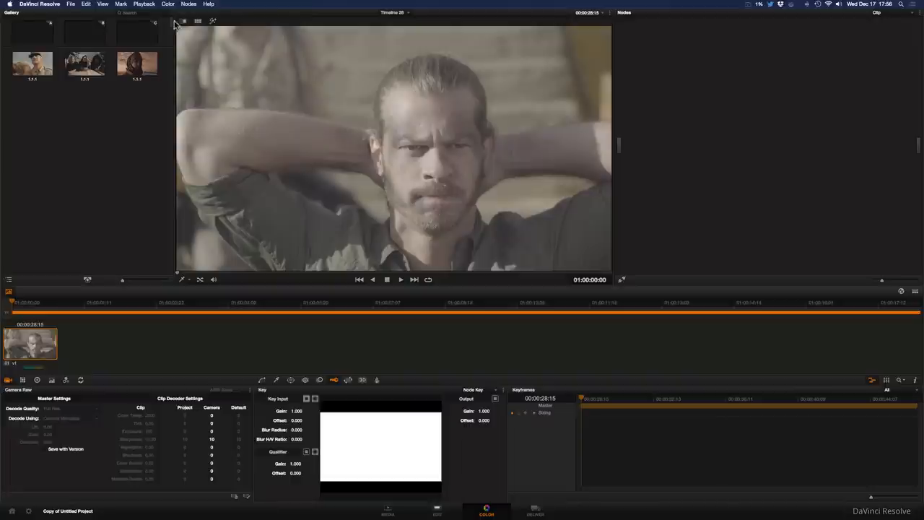
Toggle the Nodes editor so corrector node 01 appears in the node graph.
click(189, 4)
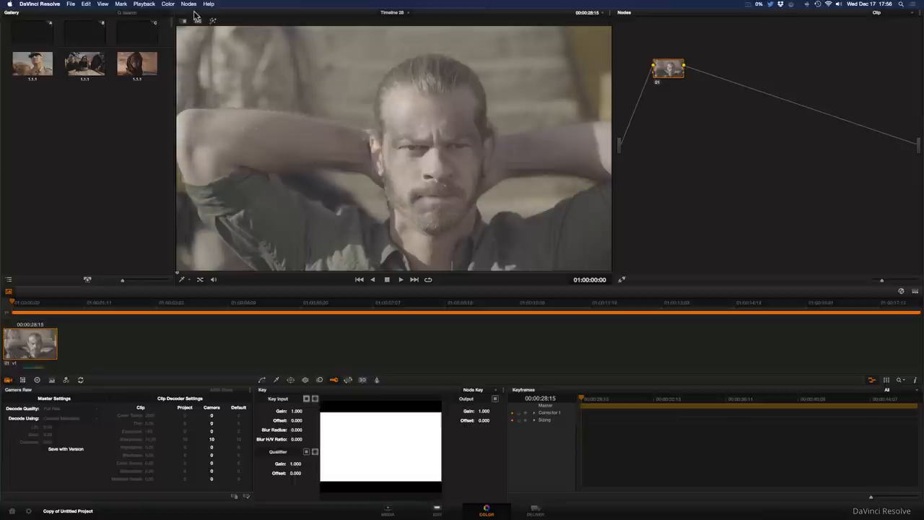
mouse_move(104, 258)
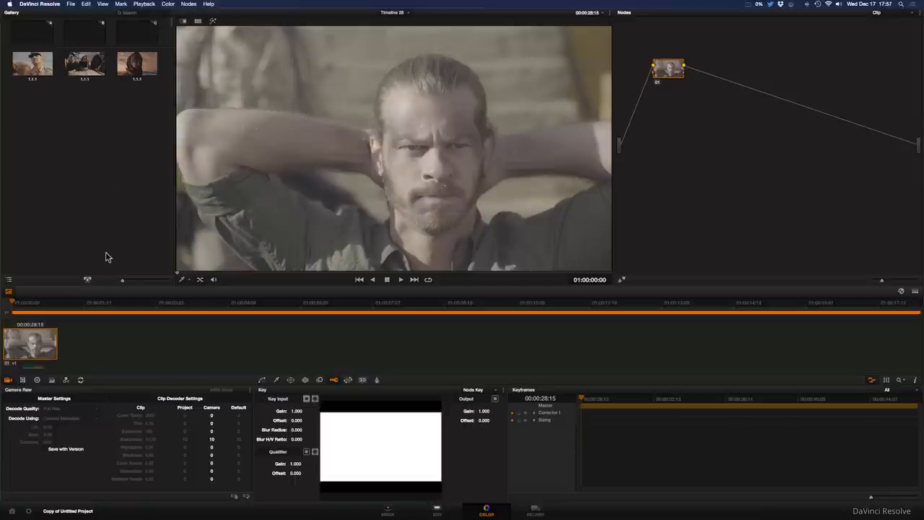
Show the color wheels, glance at camera raw settings, then return to the wheels.
click(37, 380)
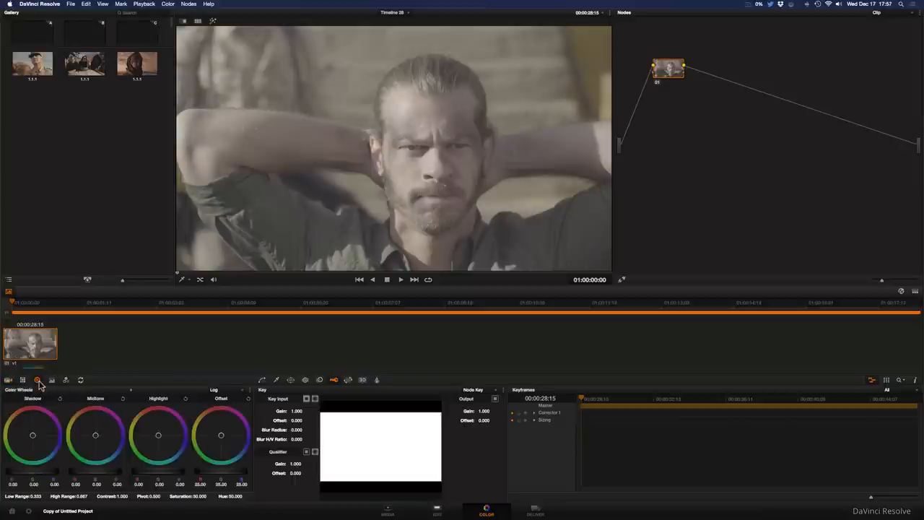
mouse_move(221, 404)
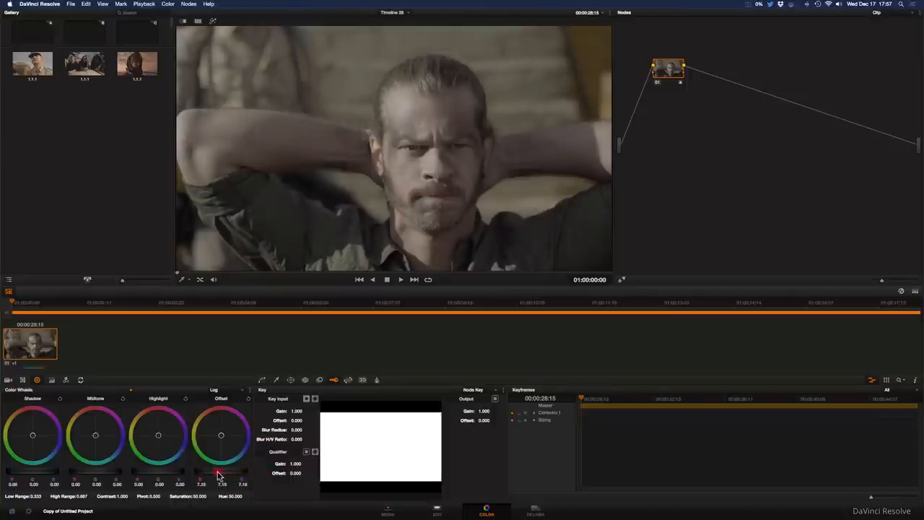
click(38, 380)
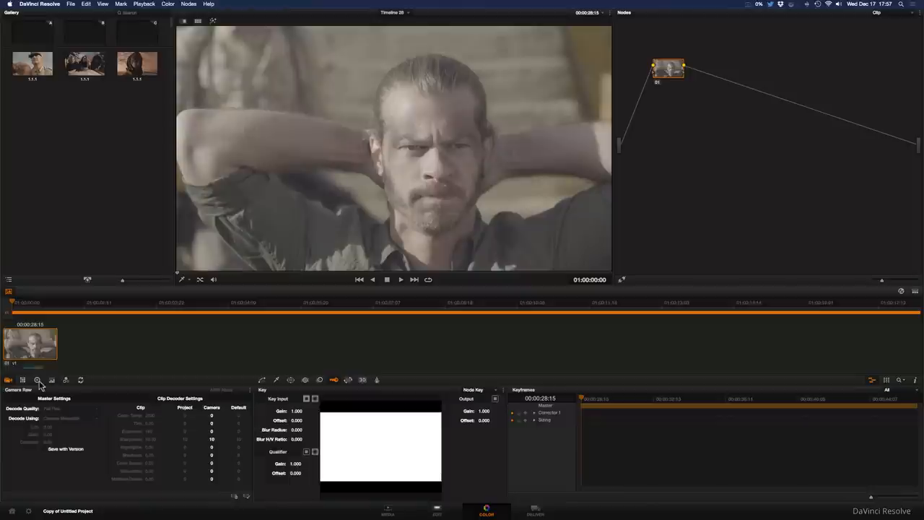
click(37, 379)
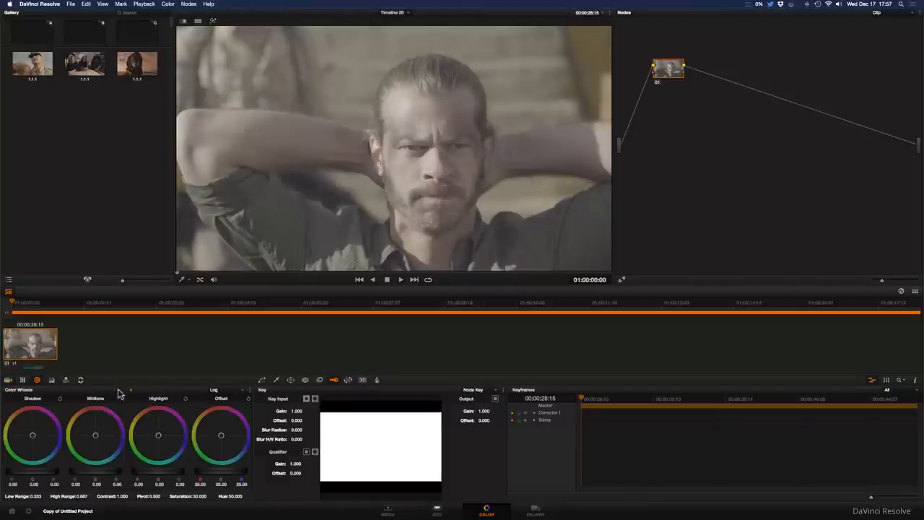
mouse_move(220, 480)
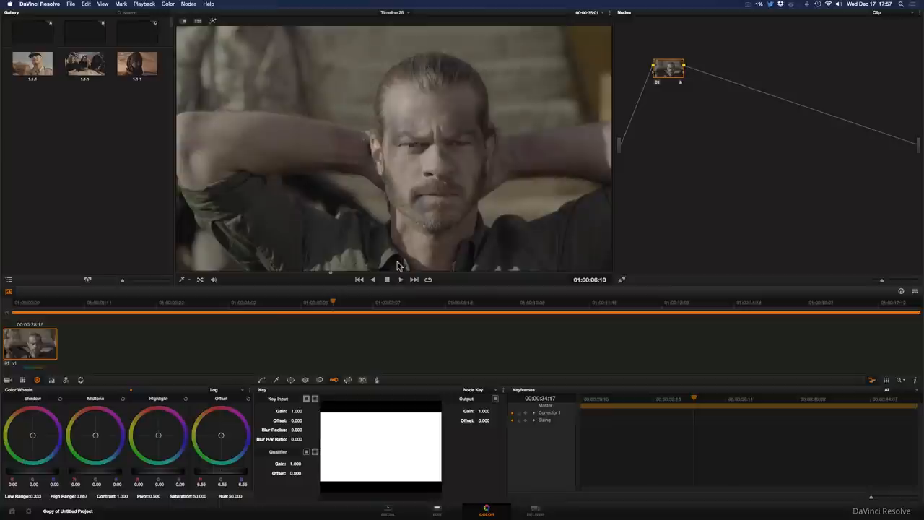
Add serial node 02 after node 01 and open its context menu.
click(189, 3)
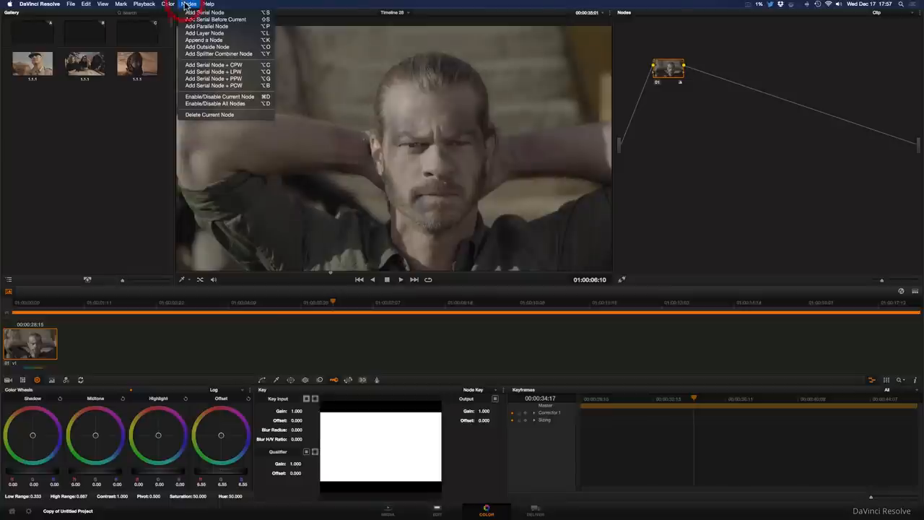
click(204, 12)
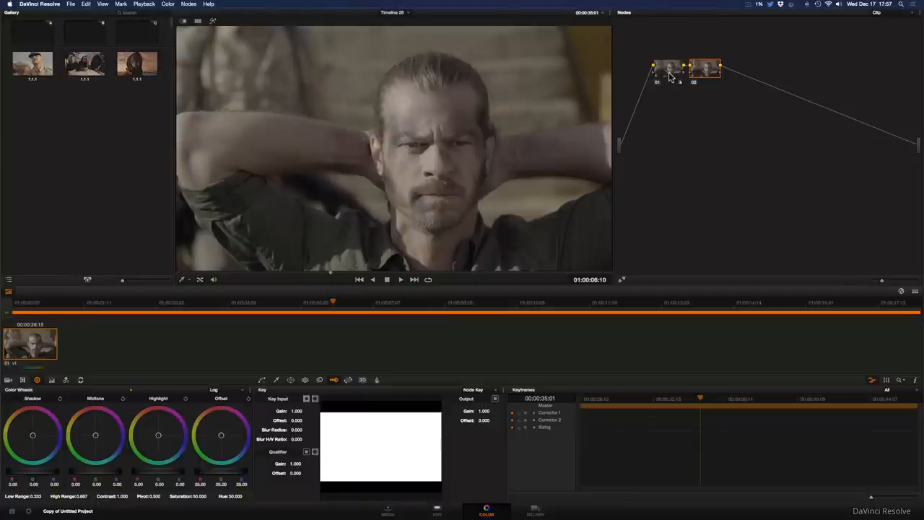
mouse_move(703, 75)
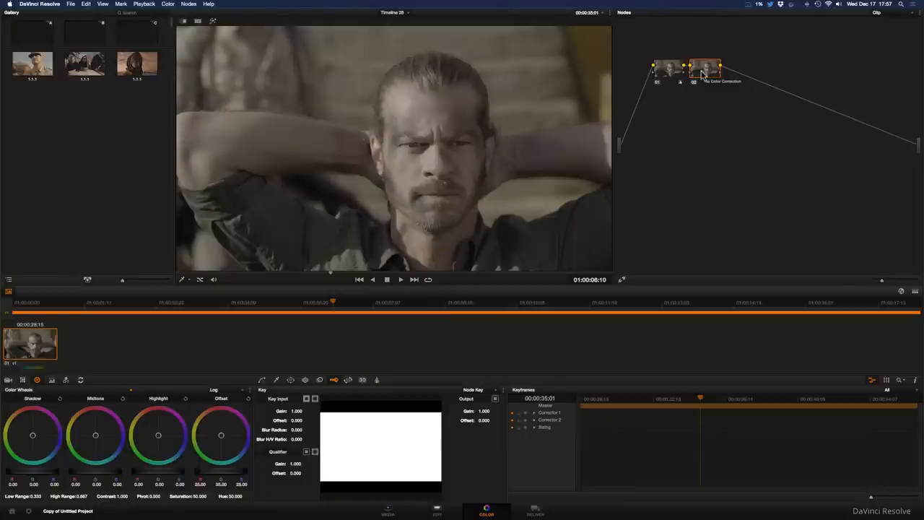
right_click(705, 67)
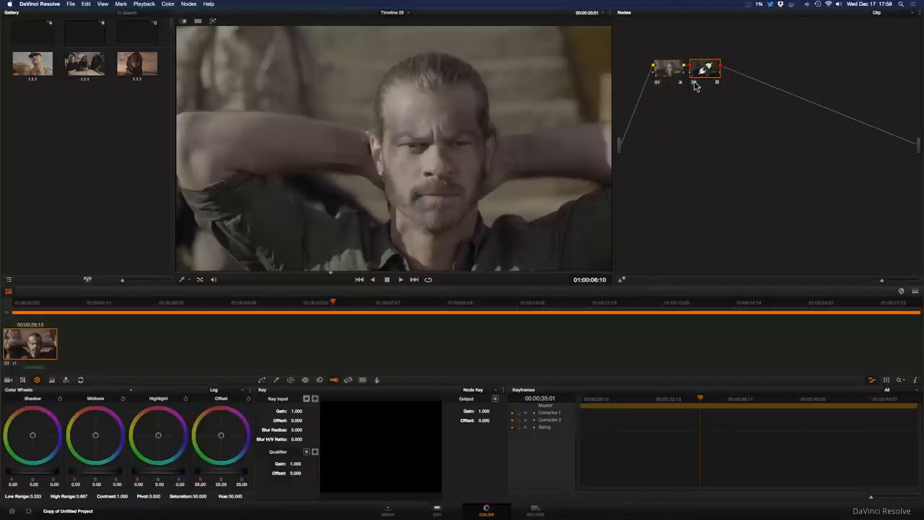
Toggle node 02's film look on, then off to compare the result.
click(706, 68)
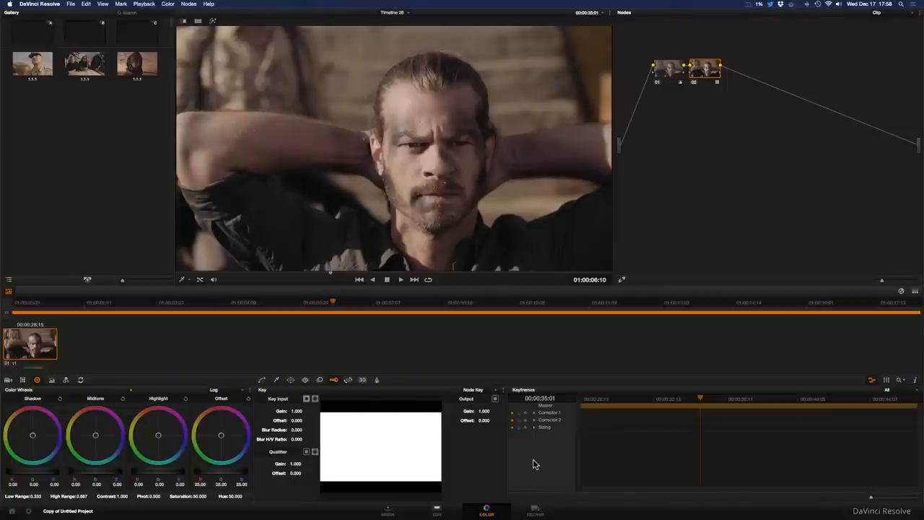
mouse_move(489, 415)
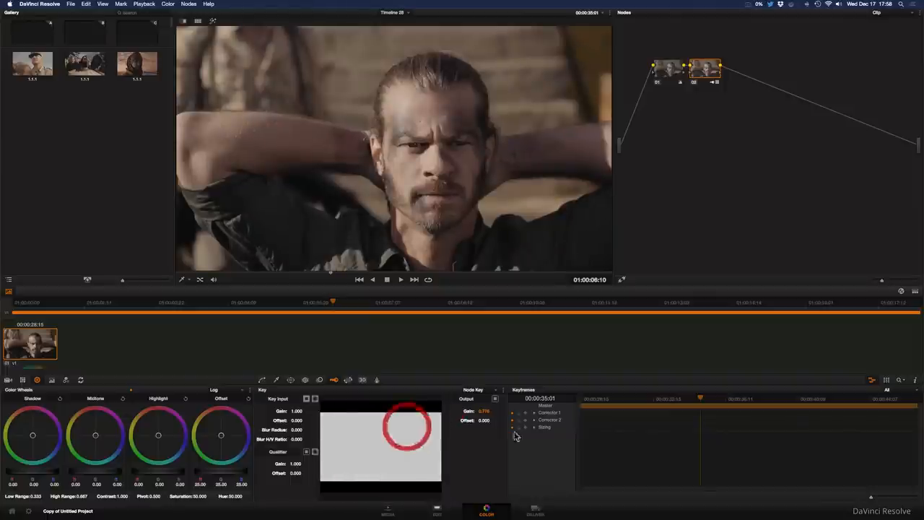
click(705, 67)
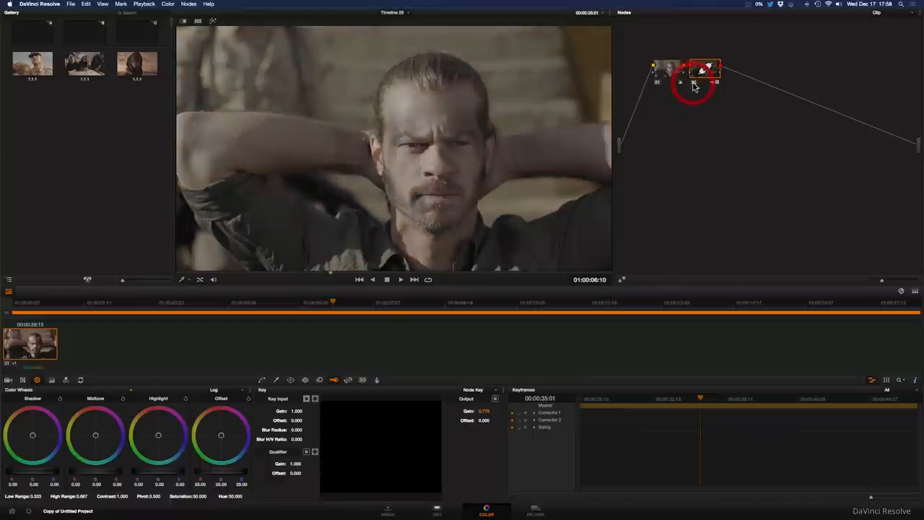
Select node 01 and drag Color Match highlights down to -41.60.
click(704, 67)
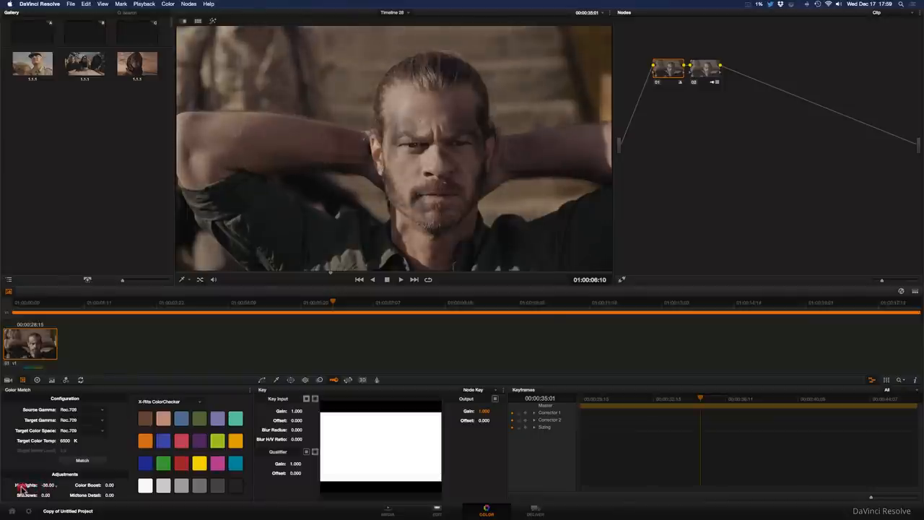
drag(43, 484, 36, 485)
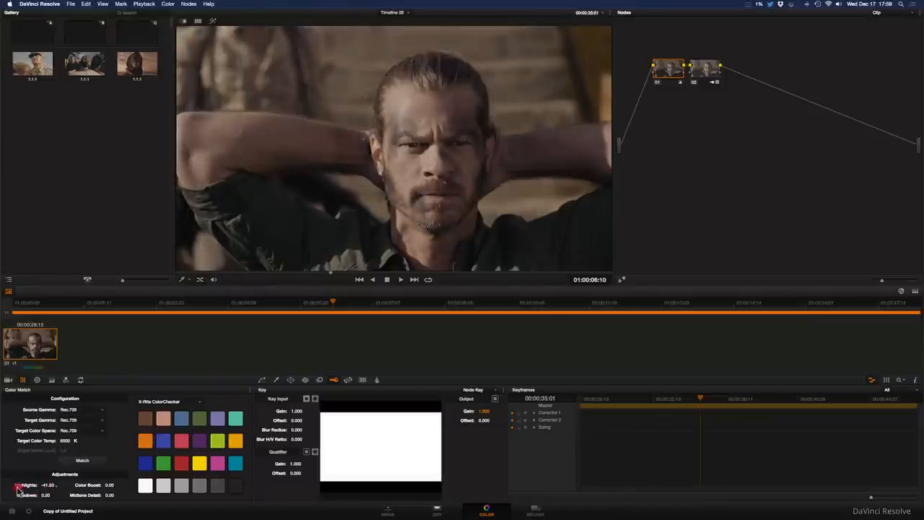